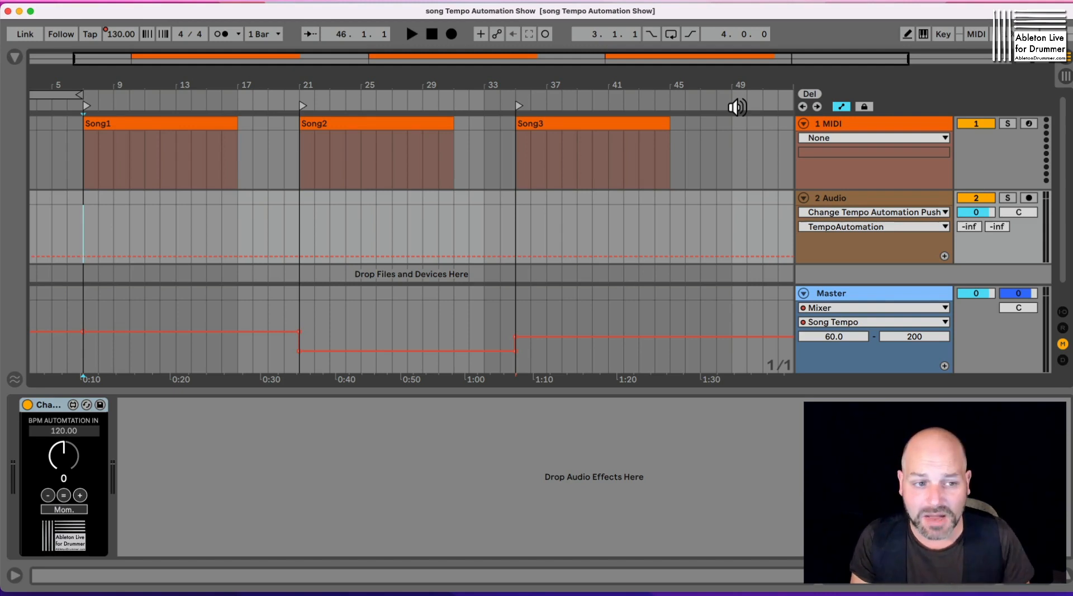
- Select the Song1 section spanning bars 7–17 in the arrangement
left_click(160, 151)
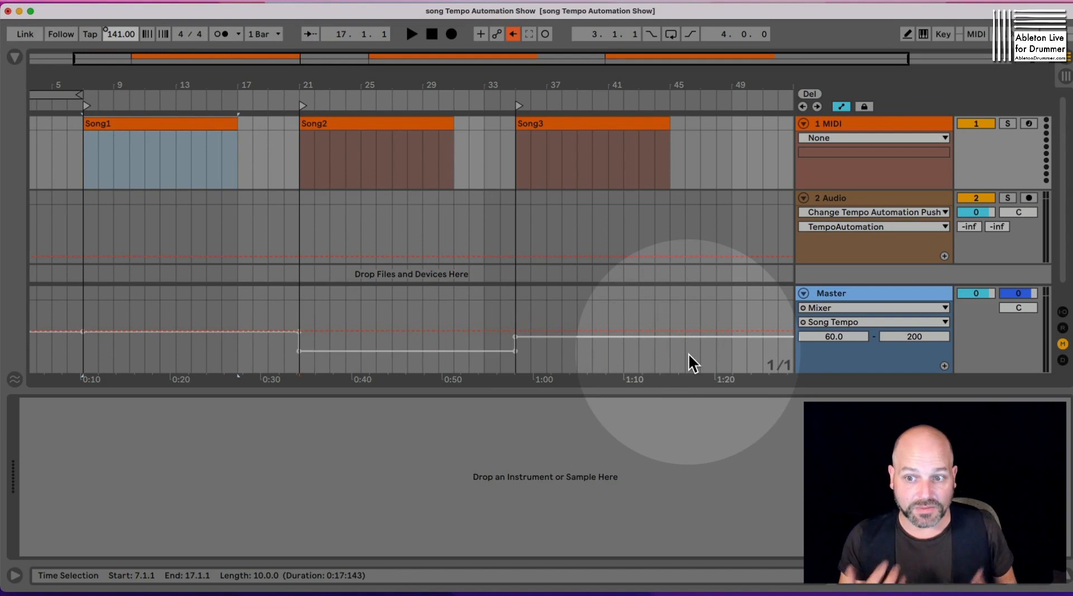
- Select the Master track's Song Tempo automation across bars 7–45
left_click(650, 337)
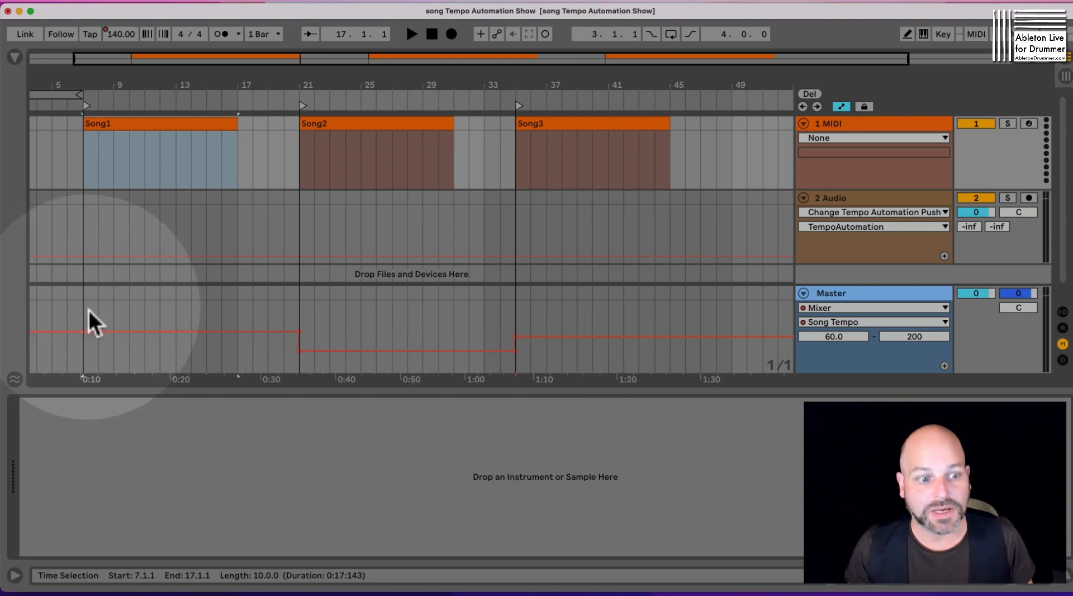
mouse_move(87, 304)
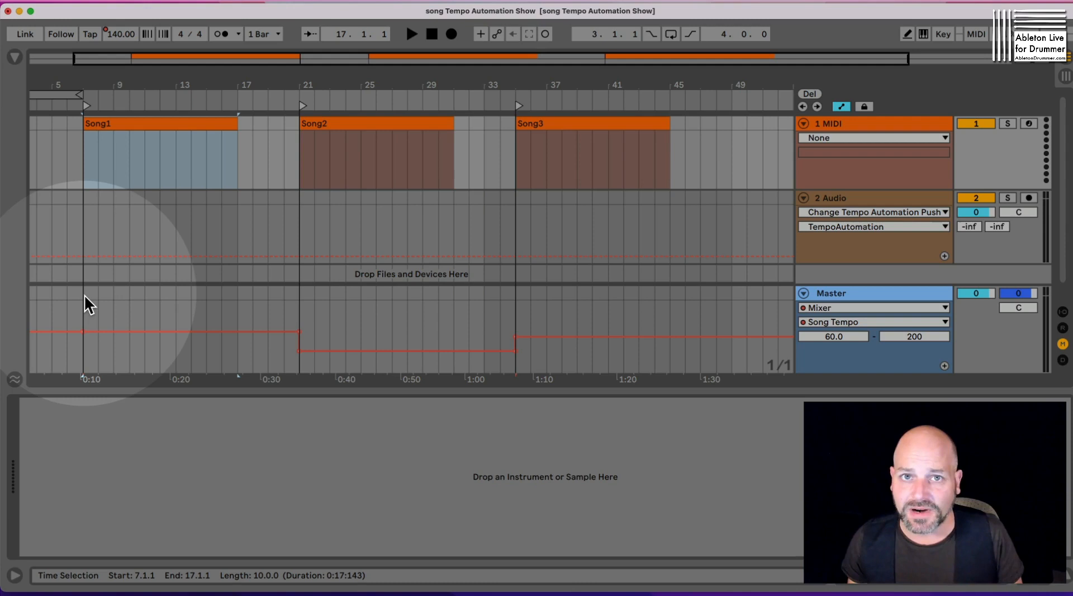
mouse_move(102, 308)
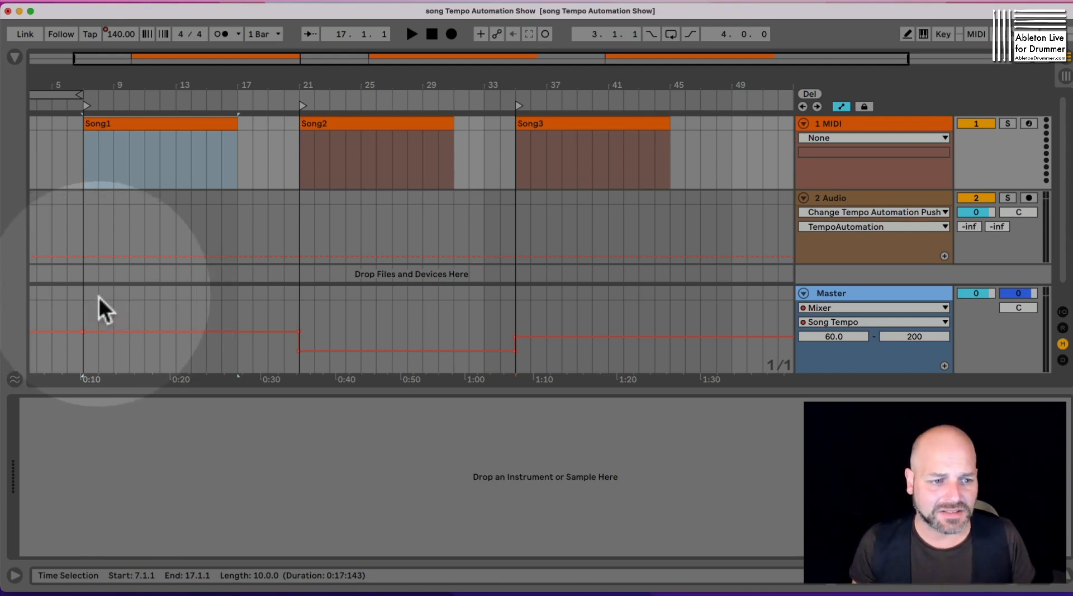
mouse_move(93, 303)
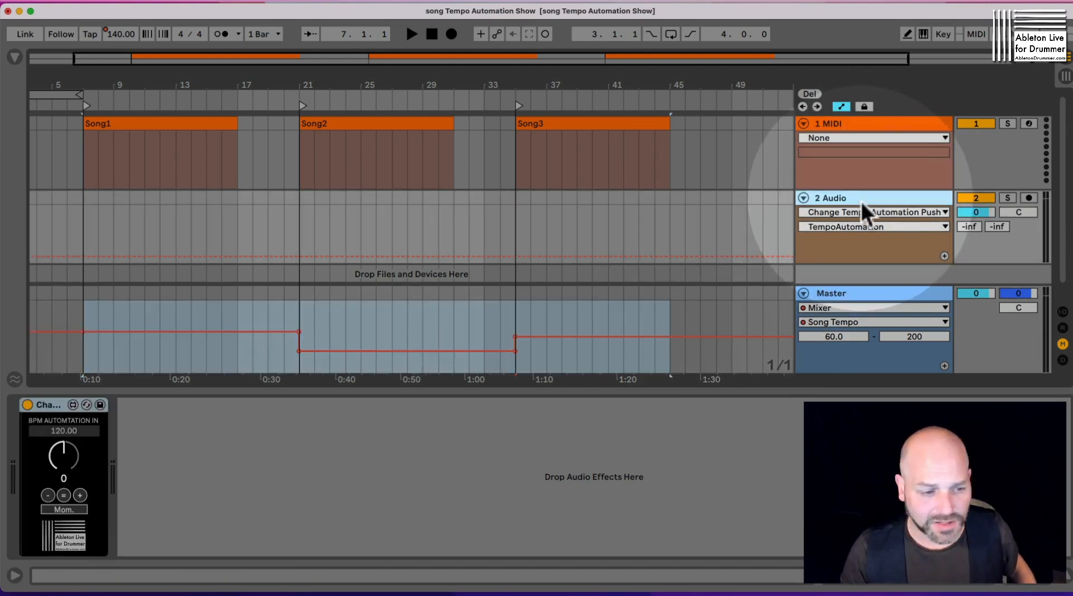
mouse_move(103, 438)
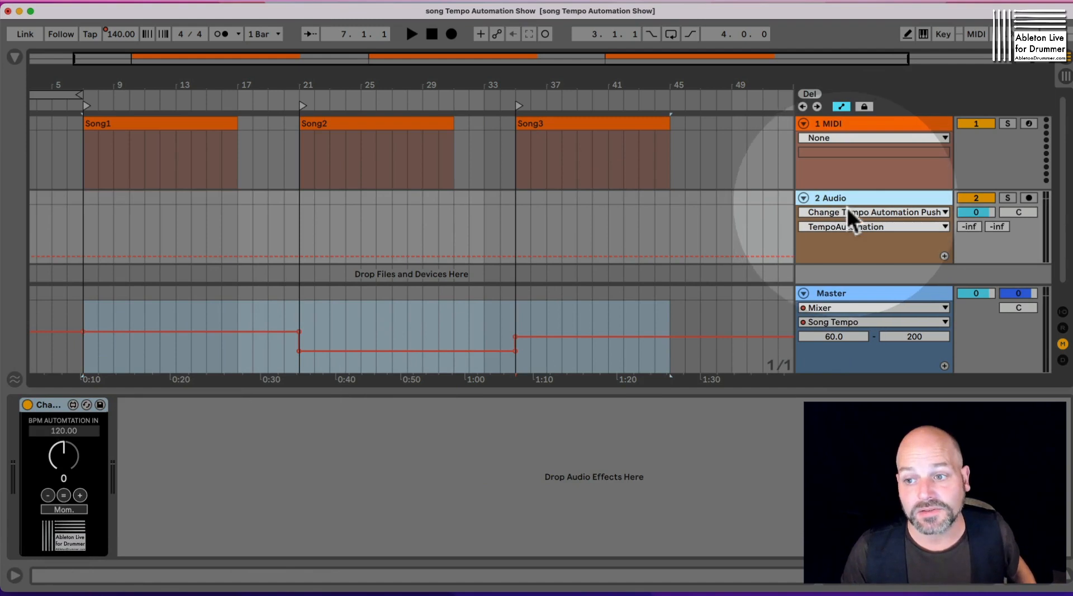
- Paste the copied tempo automation onto 2 Audio's TempoAutomation lane starting at bar 7
left_click(873, 227)
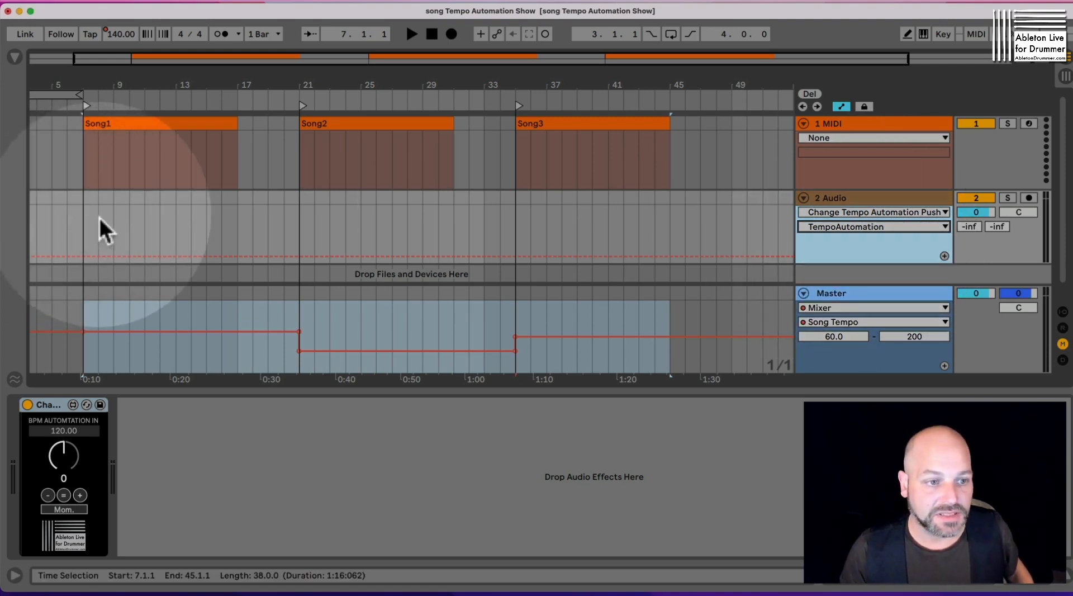
left_click(84, 229)
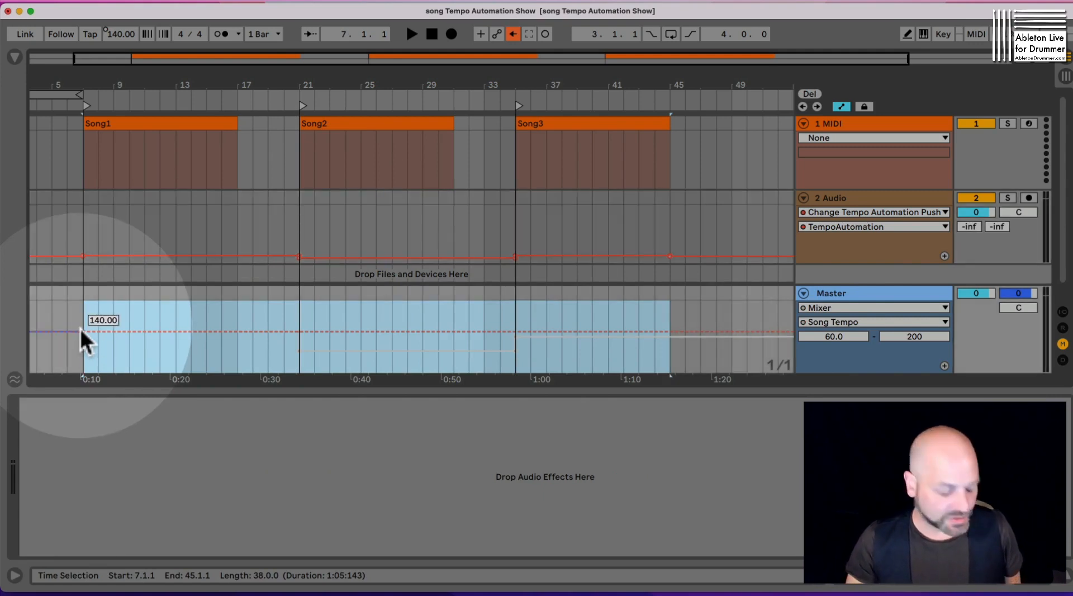
mouse_move(84, 336)
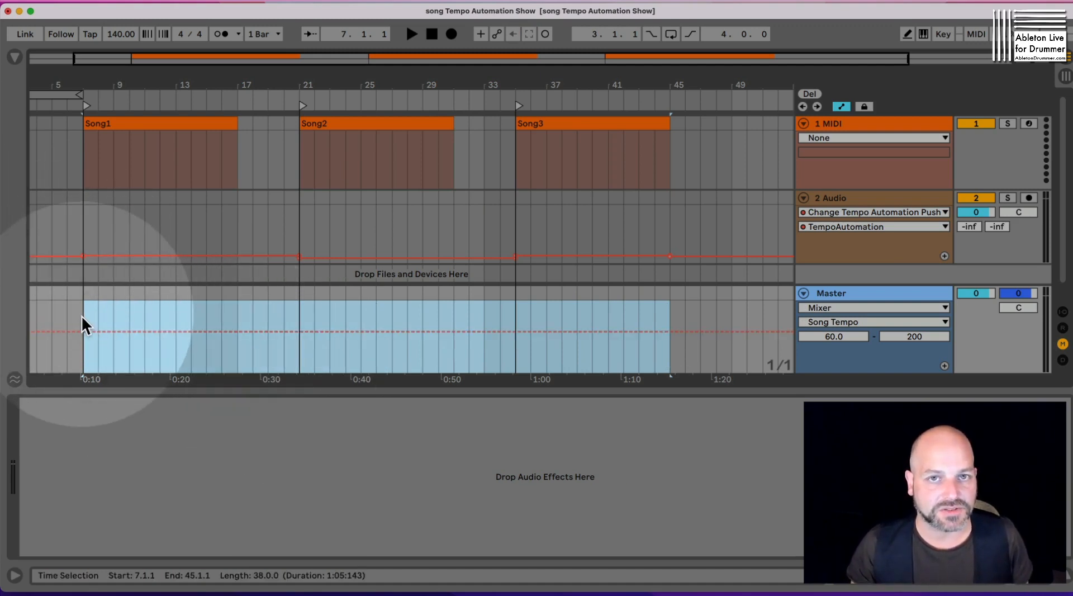
mouse_move(82, 319)
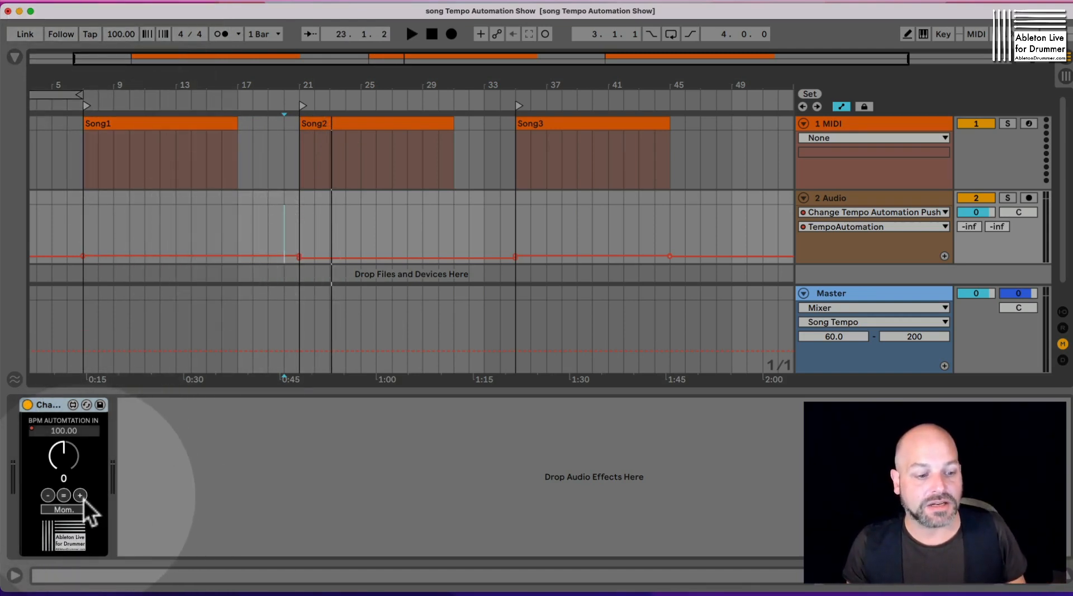
- Raise the Change Tempo device's BPM offset, reset it to zero, then raise it again by 2
left_click(80, 495)
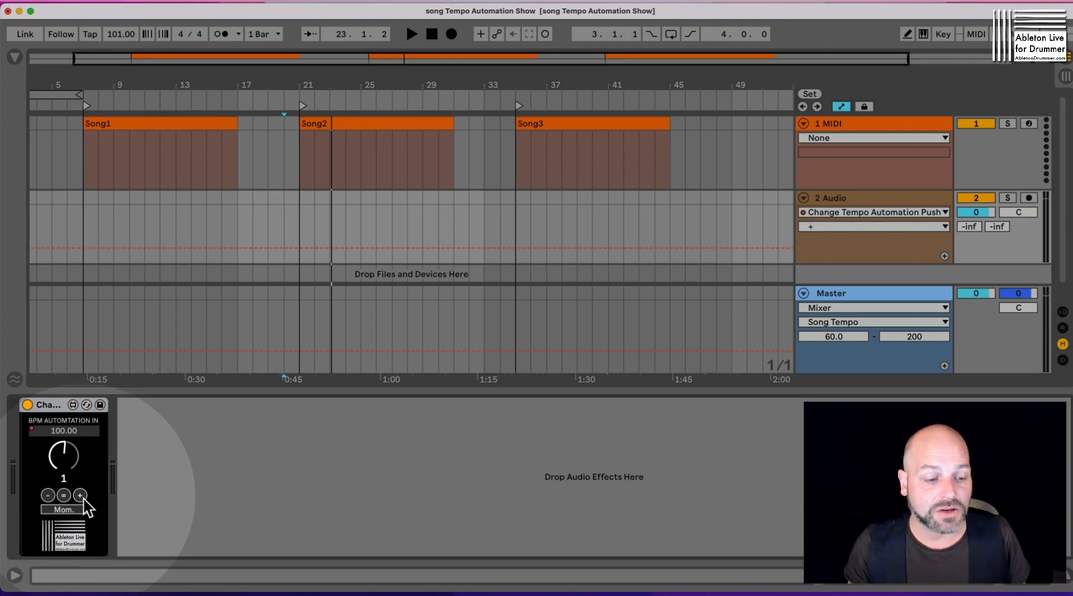
left_click(79, 494)
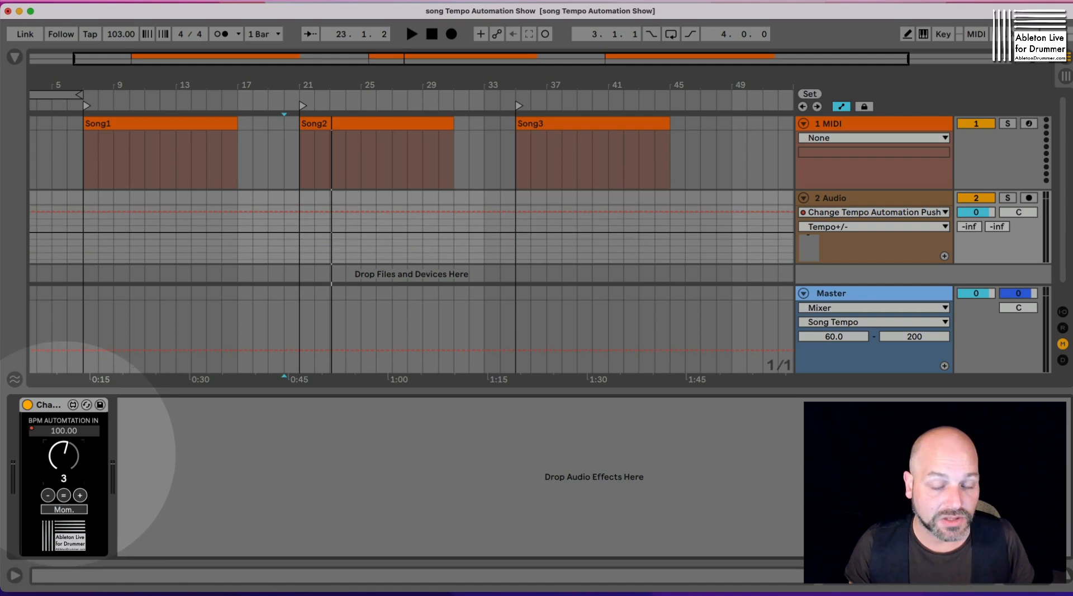
mouse_move(106, 530)
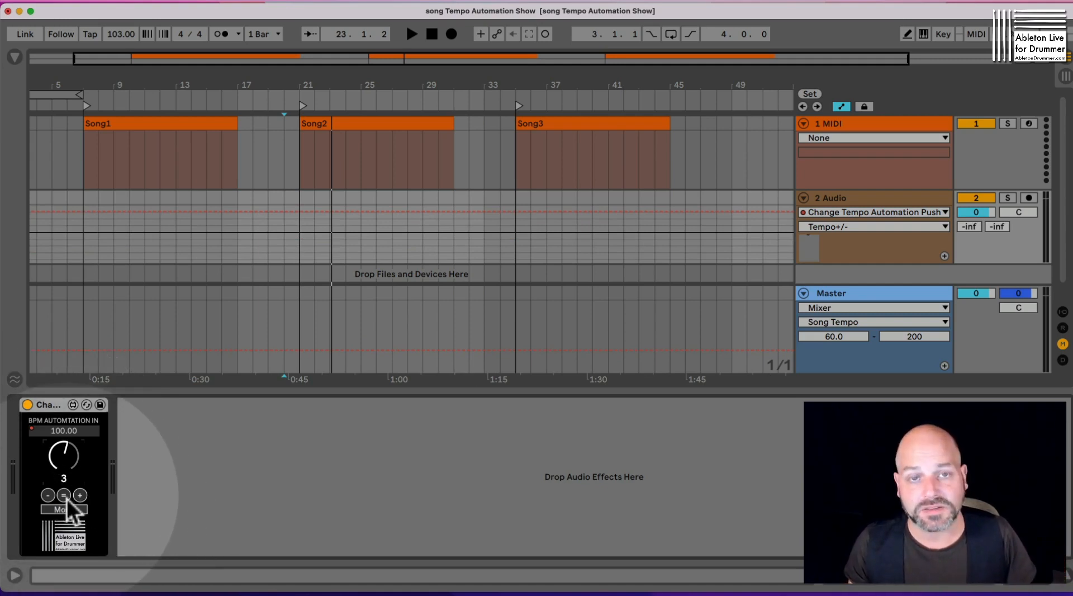
left_click(62, 494)
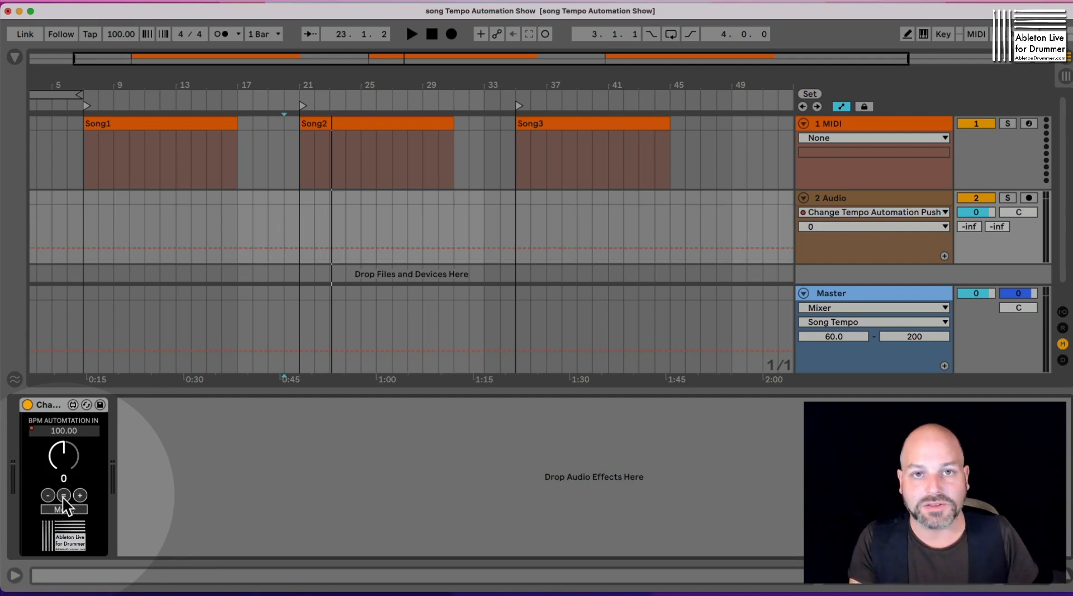
left_click(78, 495)
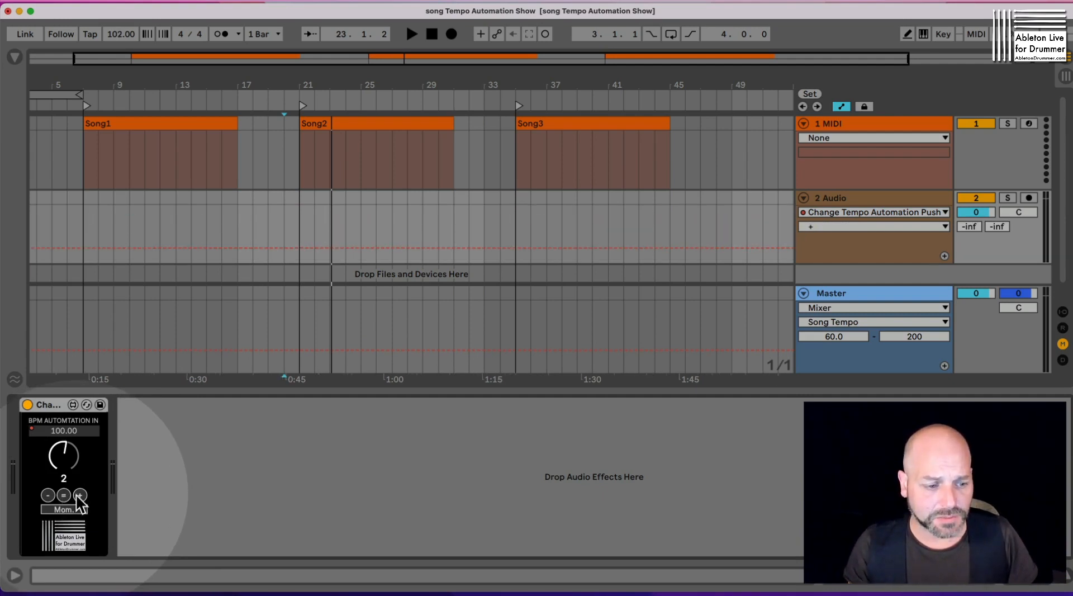
left_click(78, 494)
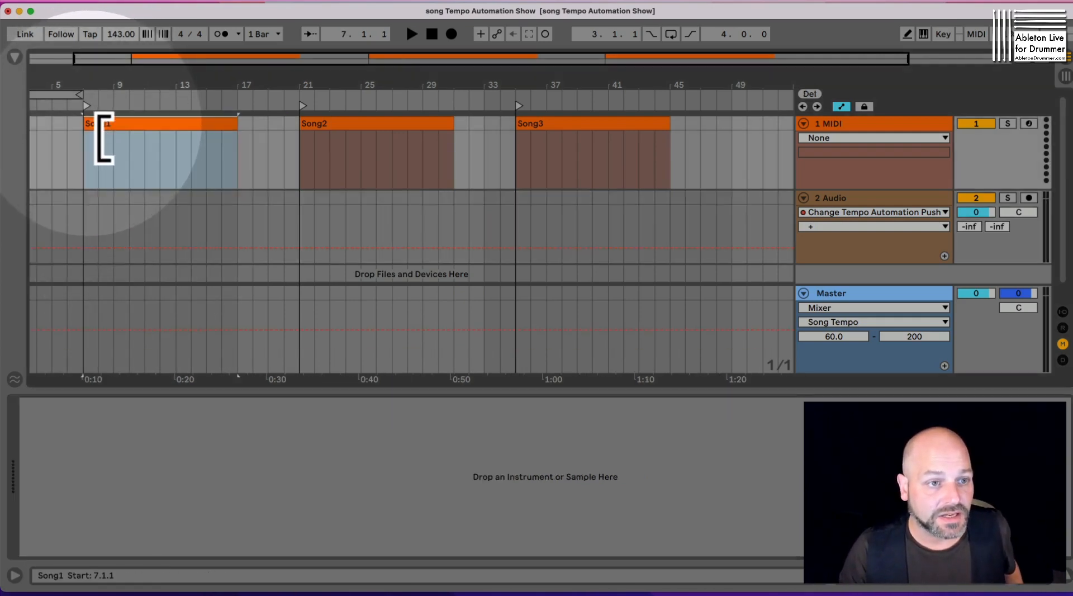
- Play Song1 from bar 7 and show 2 Audio's tempo device reading 143 BPM
left_click(411, 34)
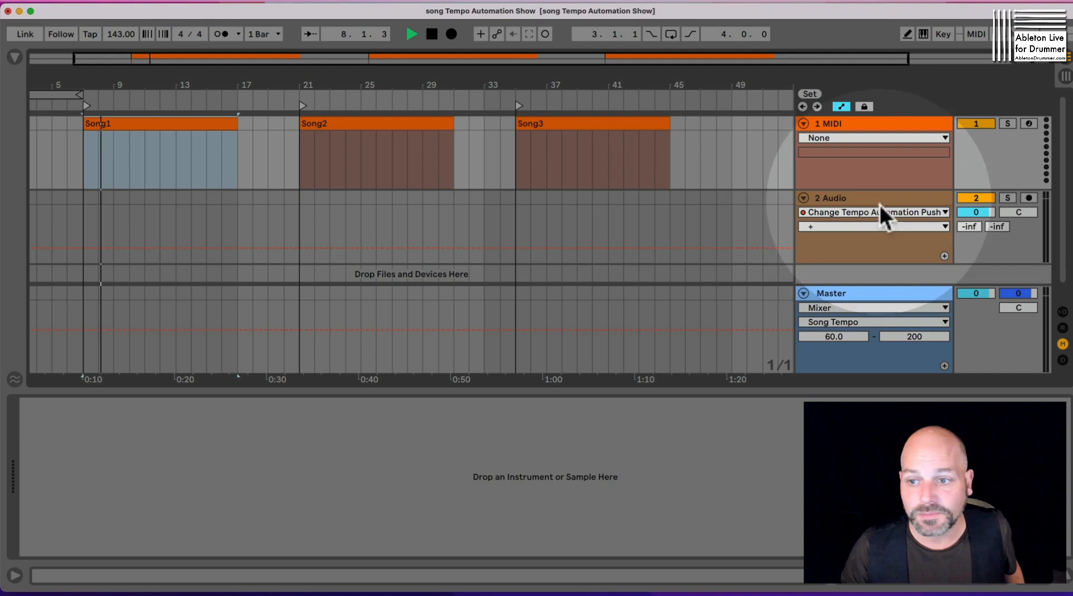
left_click(876, 227)
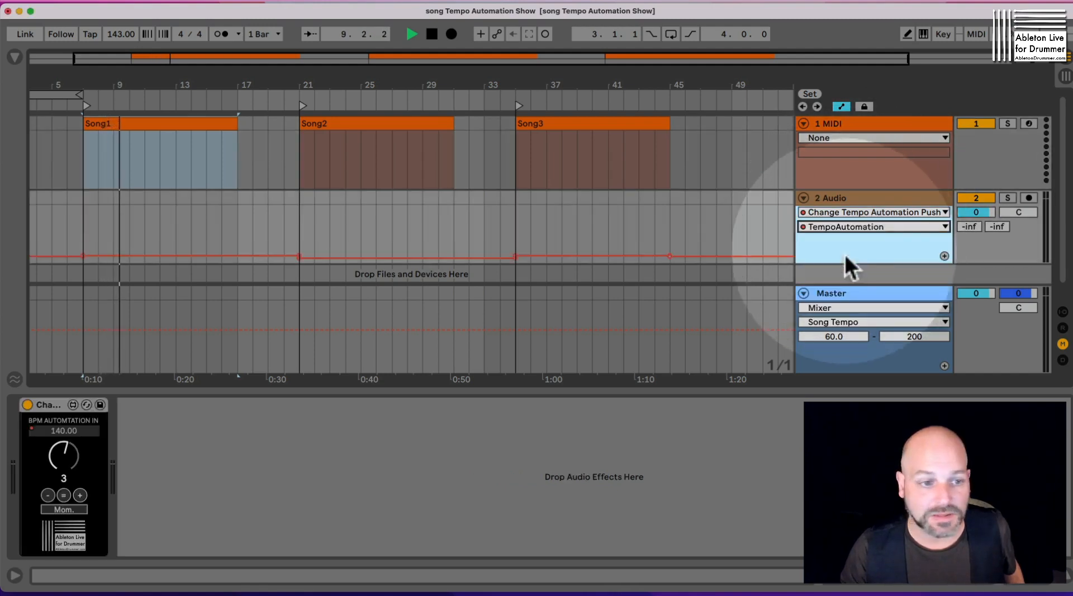